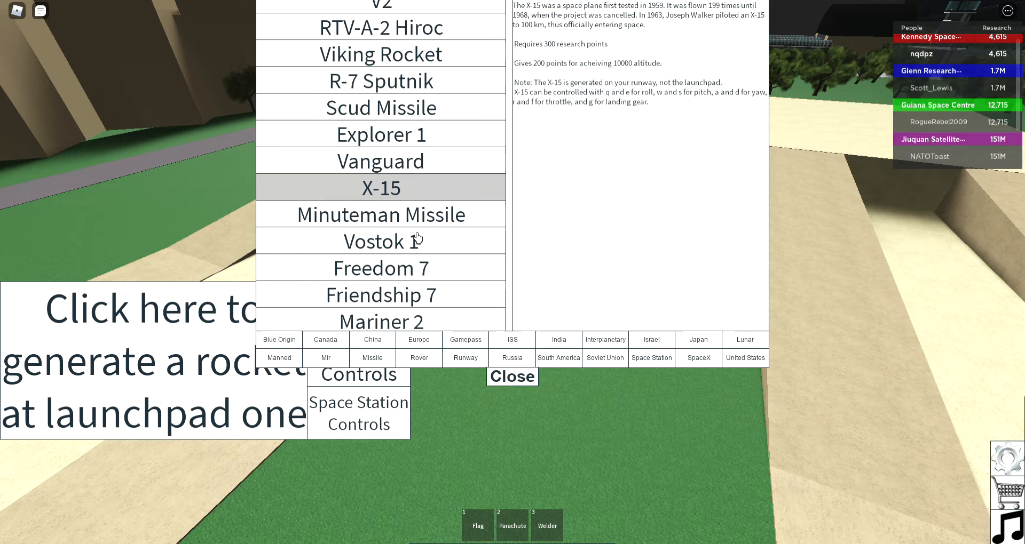
Scroll the rocket list to find the three-stage lunar rocket for launchpad one.
{"action": "scroll", "scroll_direction": "down", "scroll_amount": 3}
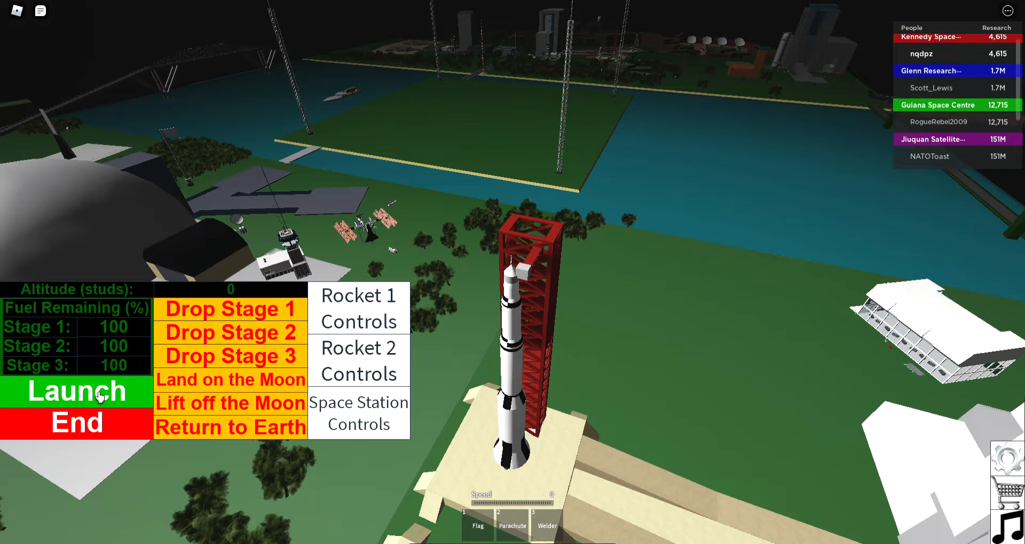
Launch the rocket from the pad and let stages one and two burn during the climb.
{"action": "left_click", "coordinate": [76, 391]}
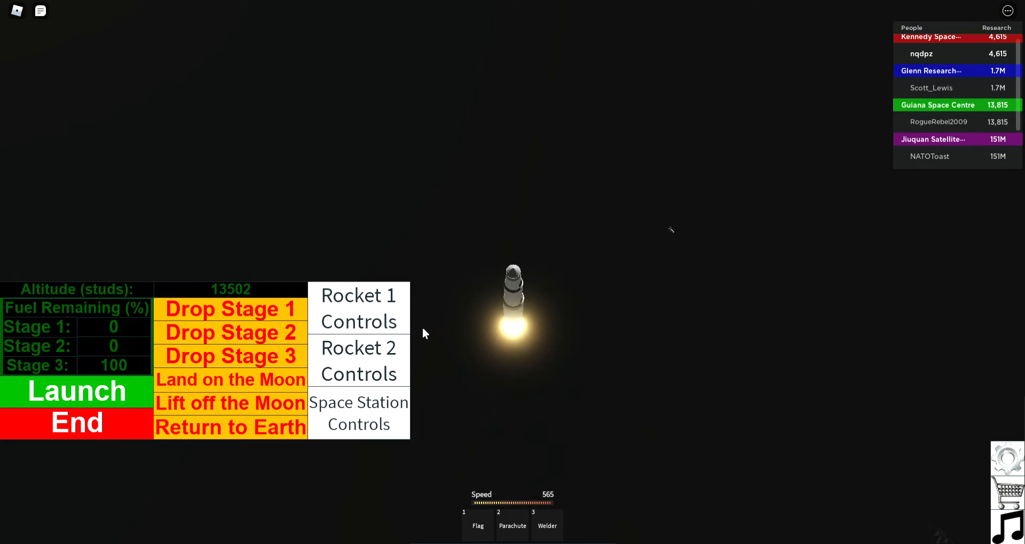
Drop the spent second and third stages so the capsule reaches the Moon's surface.
{"action": "left_click", "coordinate": [229, 356]}
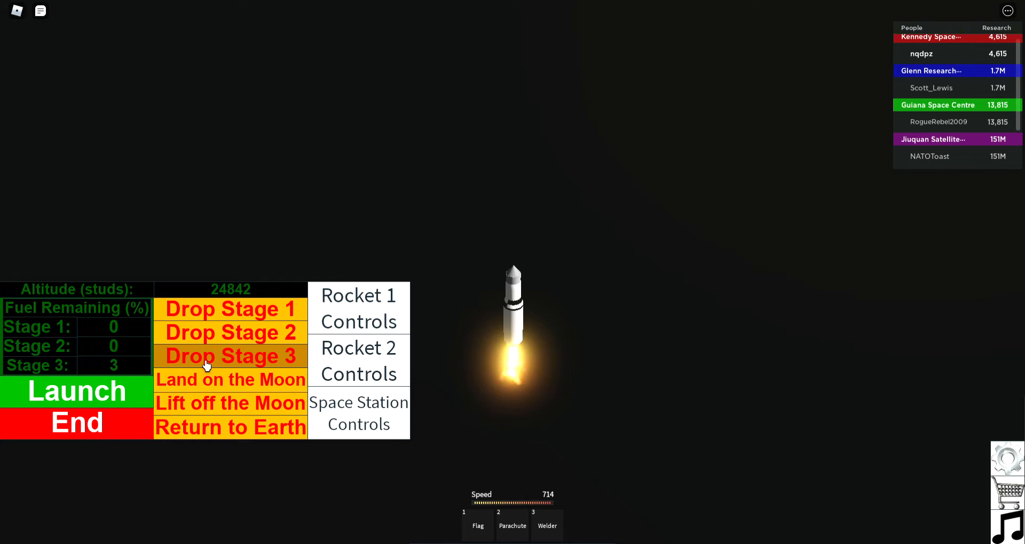
{"action": "left_click", "coordinate": [230, 357]}
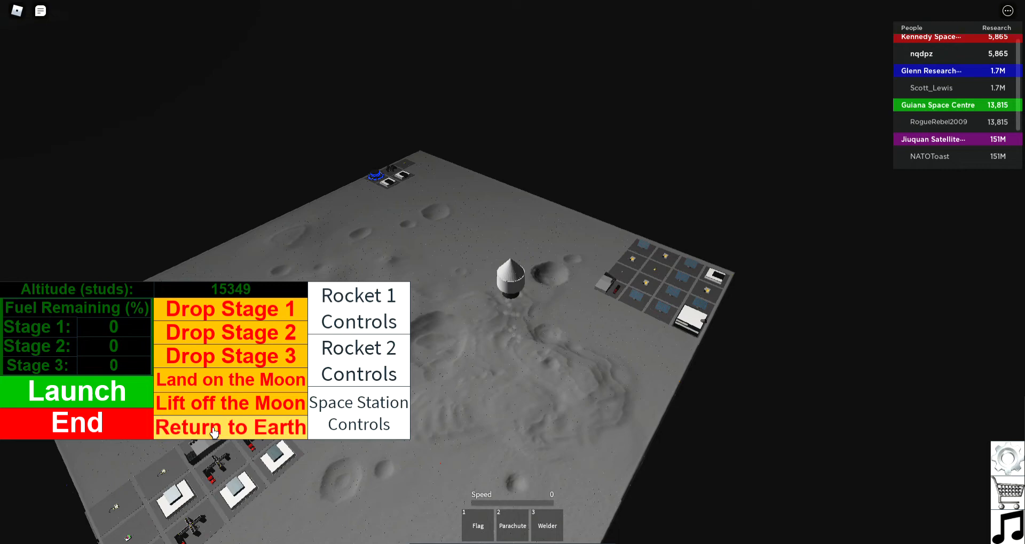
Send the capsule back from the Moon to Earth, ending the mission with research points.
{"action": "left_click", "coordinate": [230, 427]}
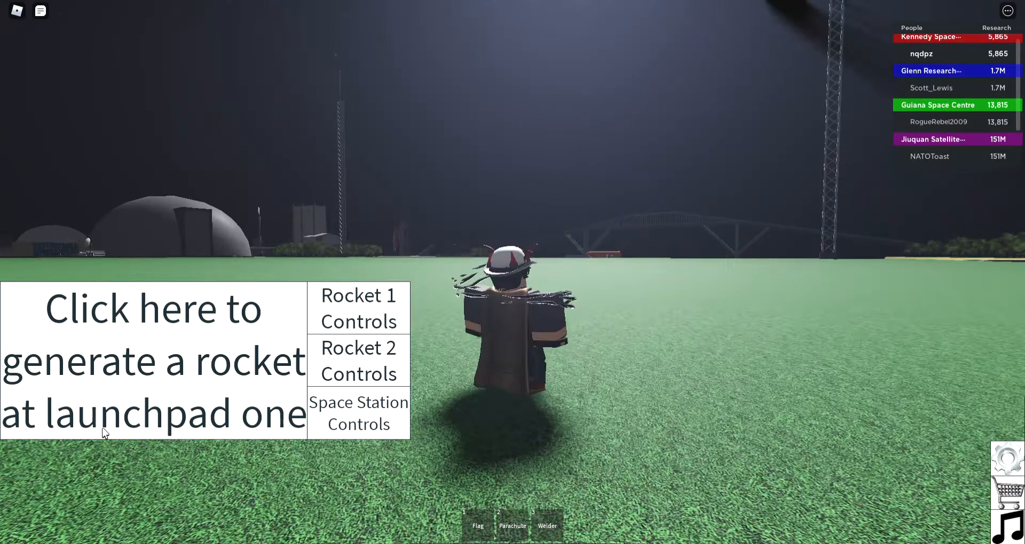
Choose Salyut 1 from the rocket list and spawn it at launchpad one.
{"action": "left_click", "coordinate": [358, 307]}
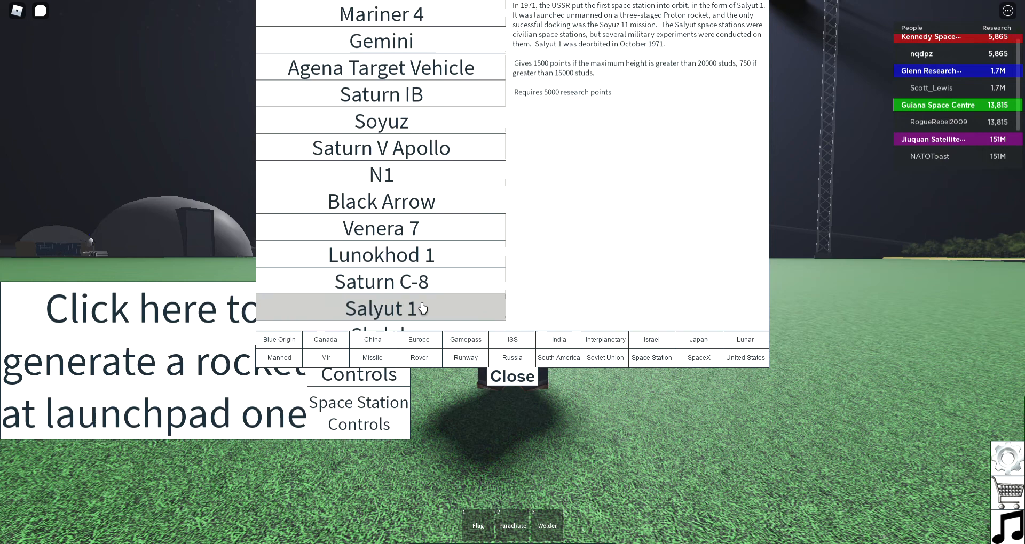
{"action": "left_click", "coordinate": [511, 377]}
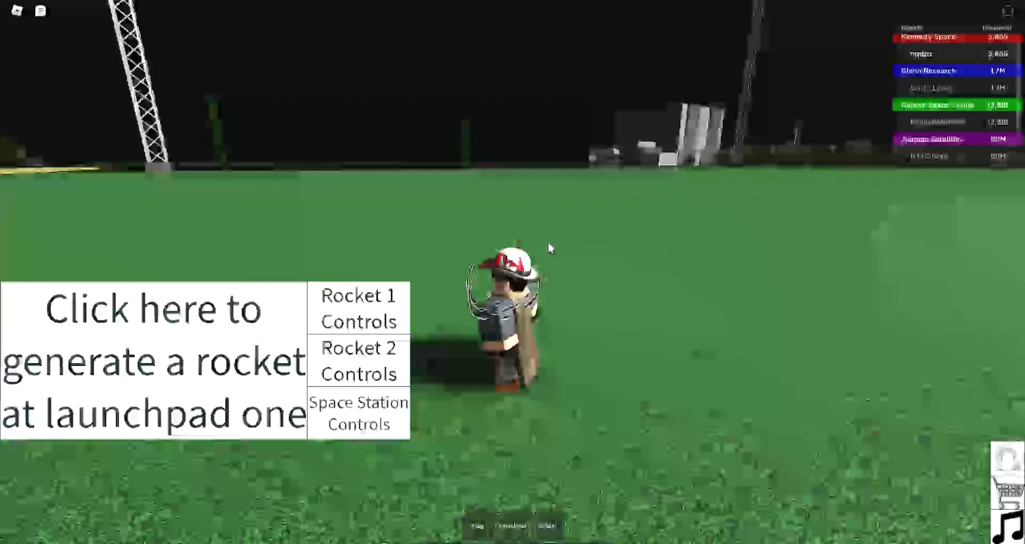
{"action": "left_click", "coordinate": [154, 359]}
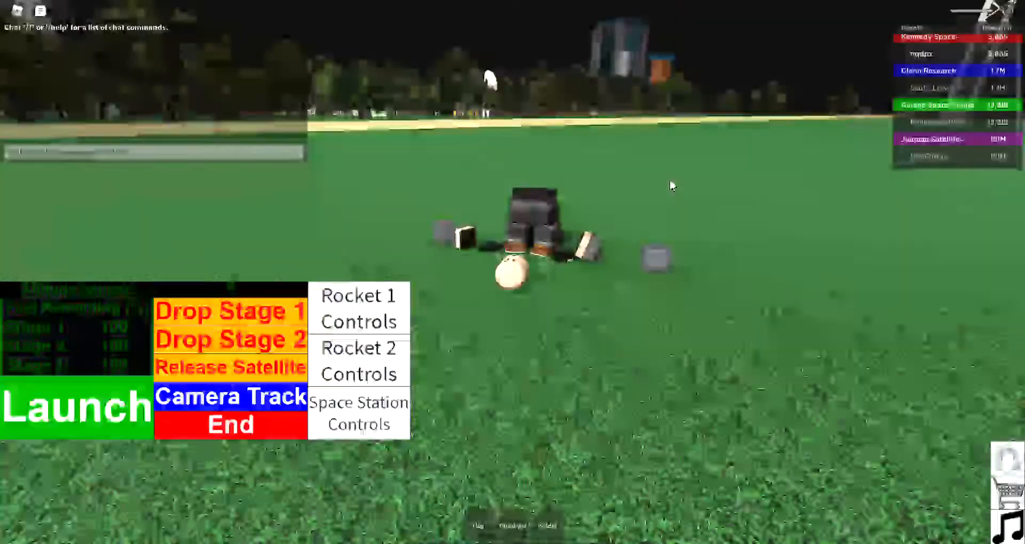